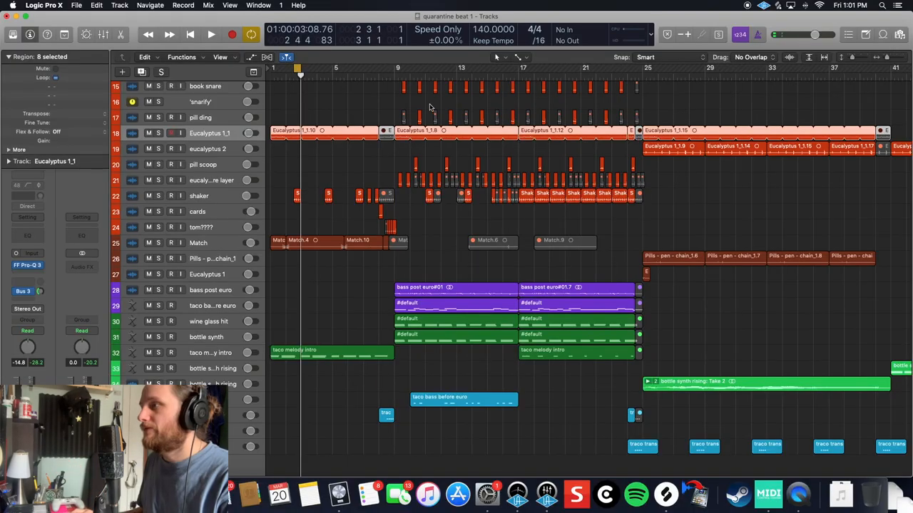
{"action": "left_click", "coordinate": [377, 76]}
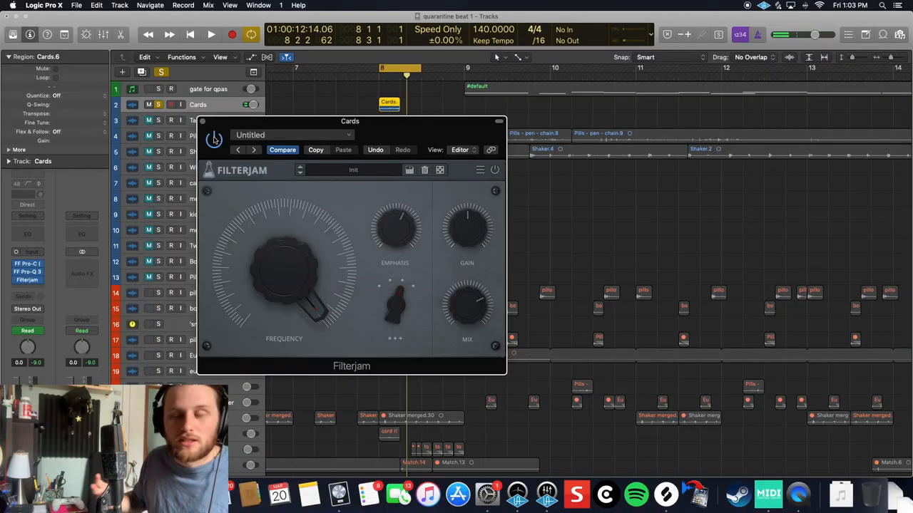
{"action": "left_click", "coordinate": [203, 121]}
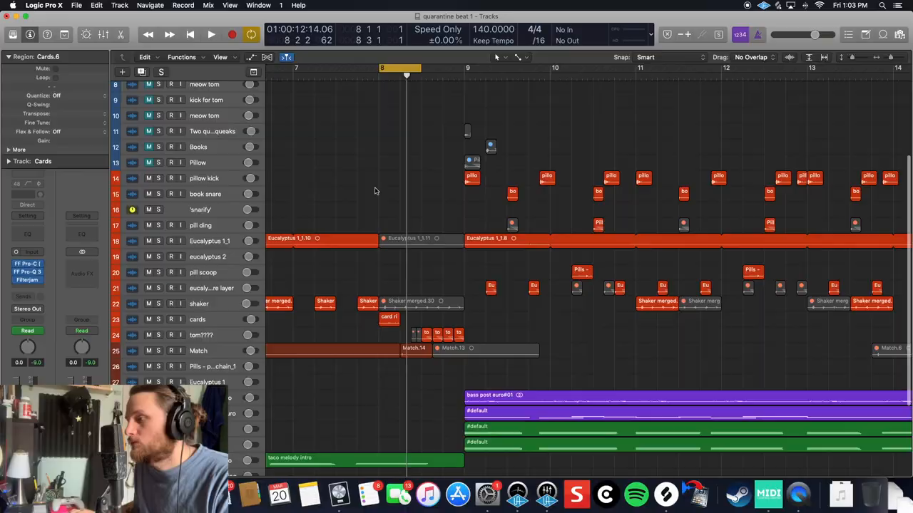